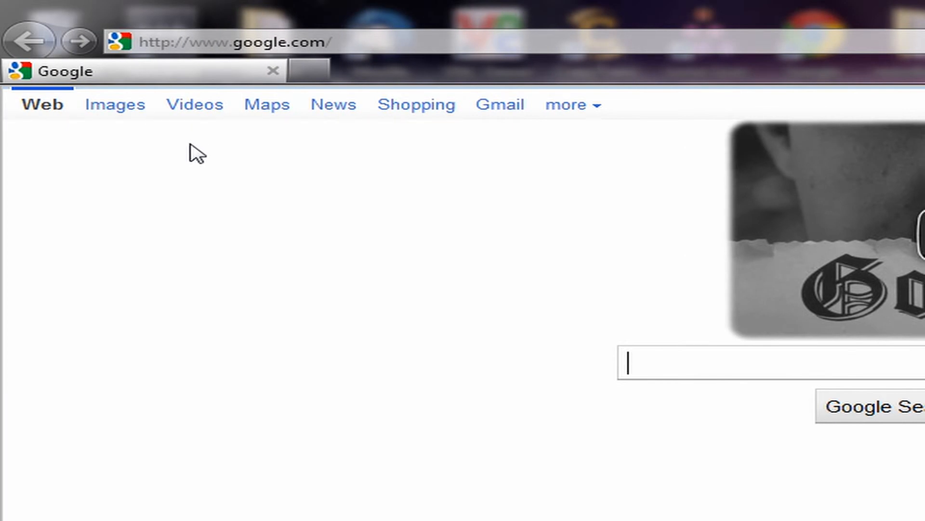
Step: Turn off 'Show tabs on a separate row' from the tab bar's toolbar options menu
right_click(446, 80)
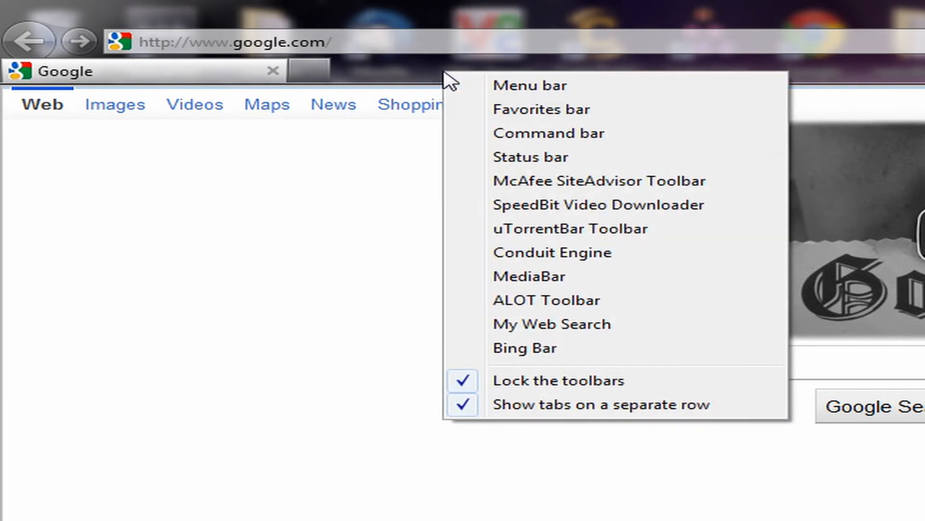
mouse_move(428, 84)
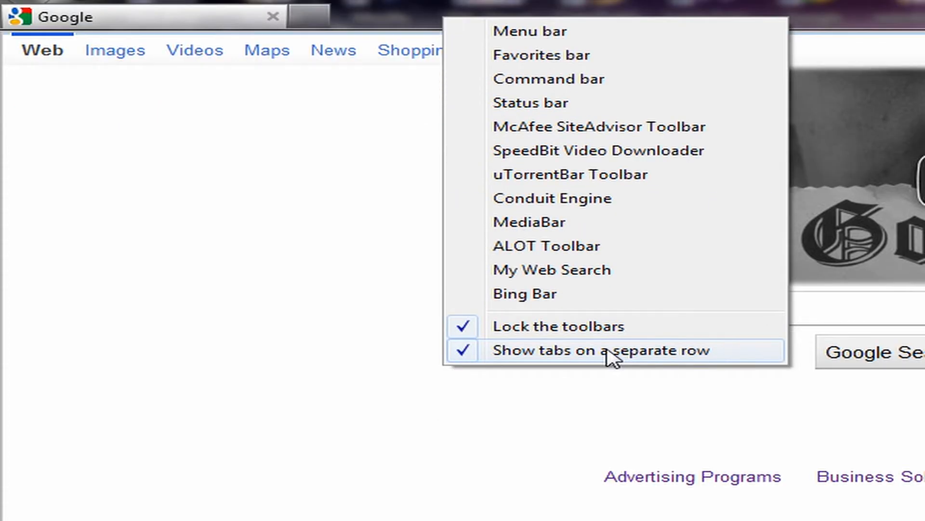
click(602, 351)
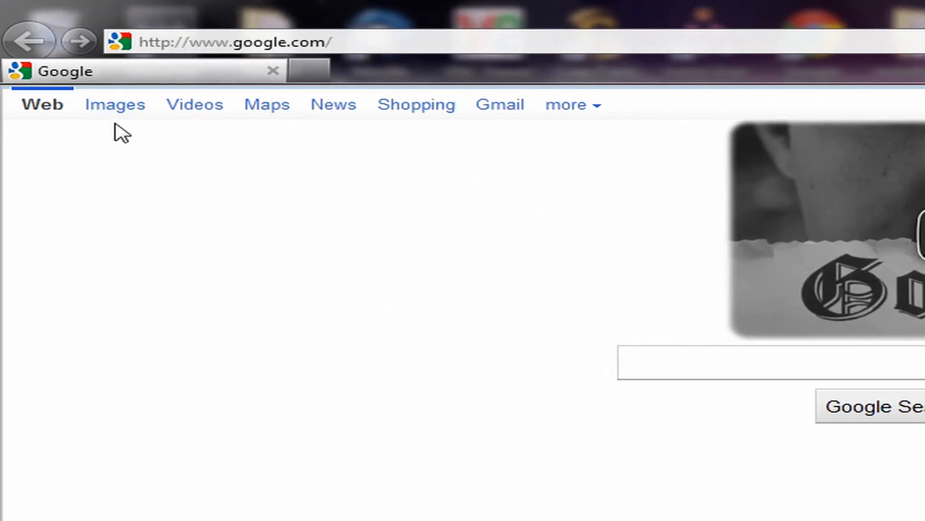
mouse_move(166, 161)
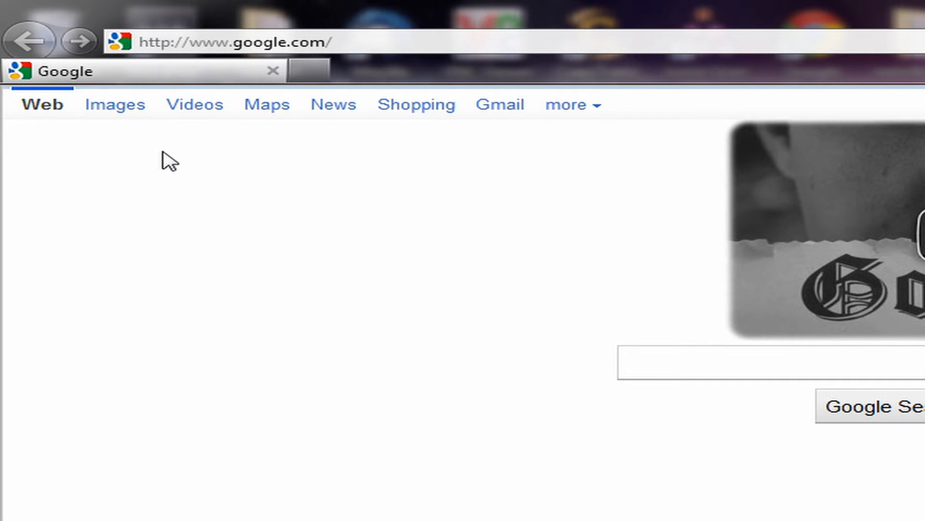
mouse_move(314, 161)
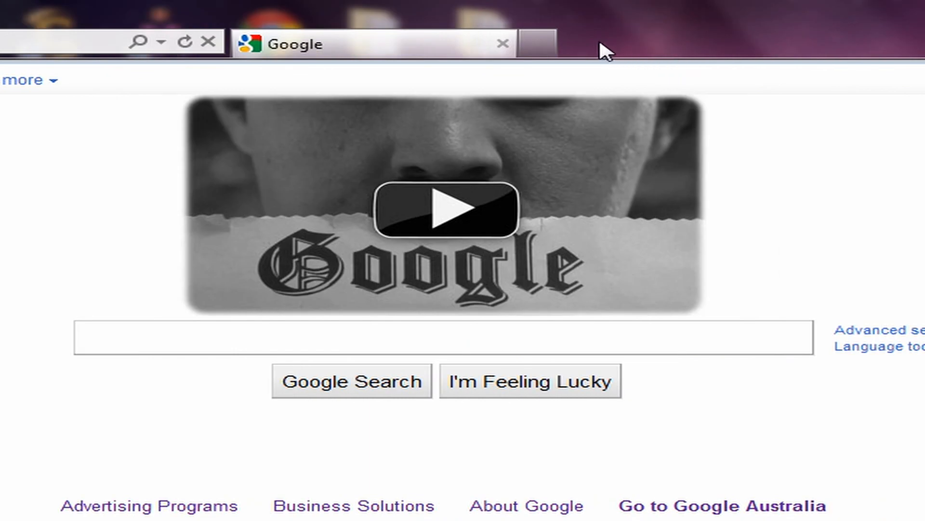
Step: Reopen the toolbar options menu to confirm 'Show tabs on a separate row' is unchecked
right_click(603, 48)
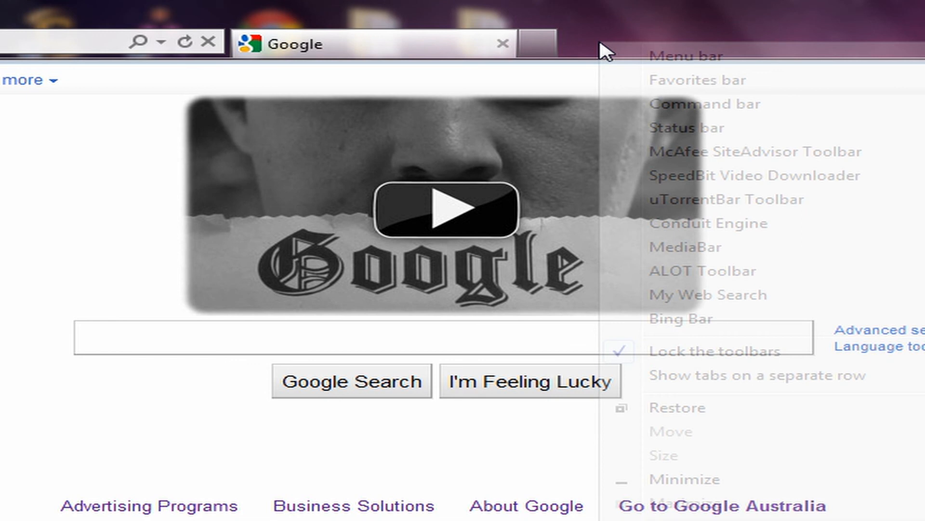